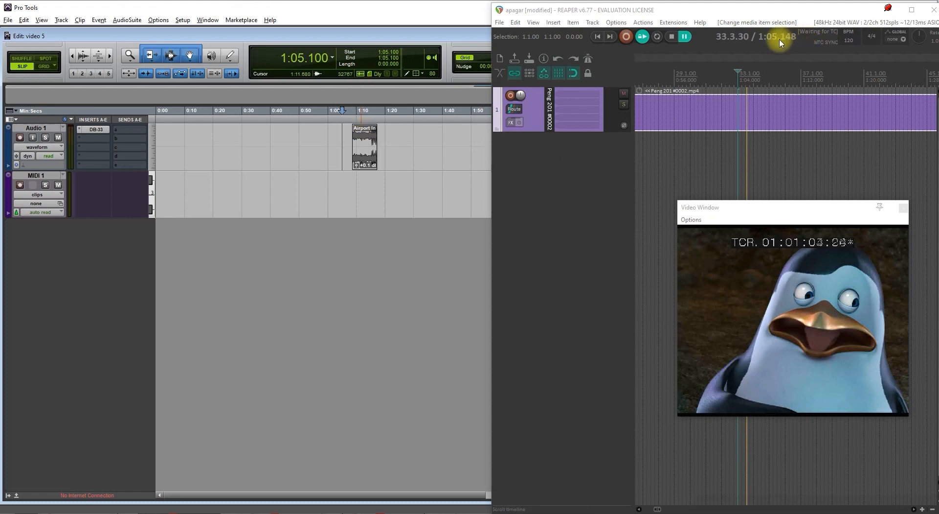
pyautogui.moveTo(844, 57)
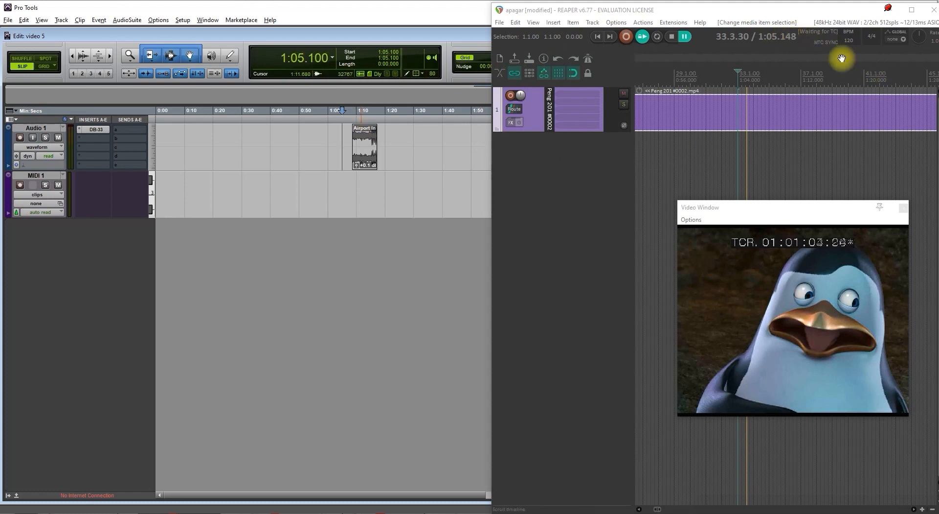
pyautogui.moveTo(789, 44)
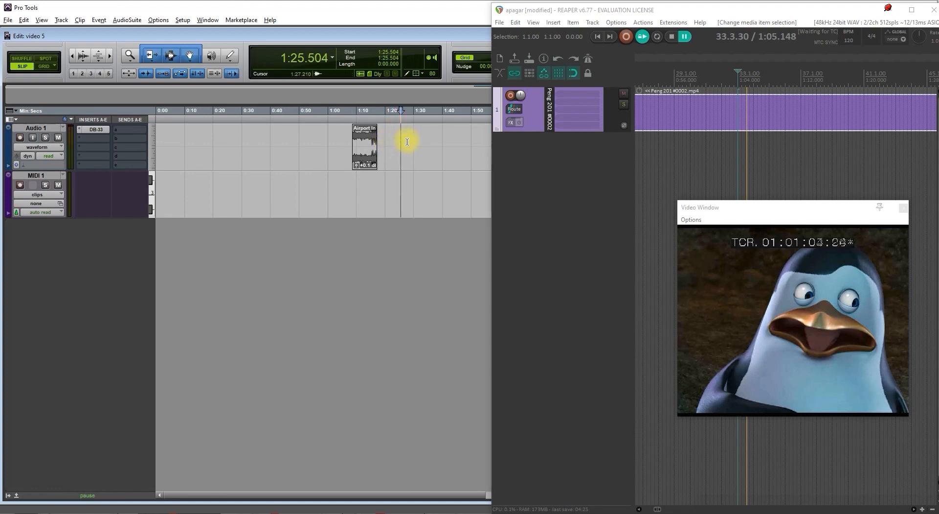
# Widen the Pro Tools Edit window so its transport and sync controls show
pyautogui.click(430, 145)
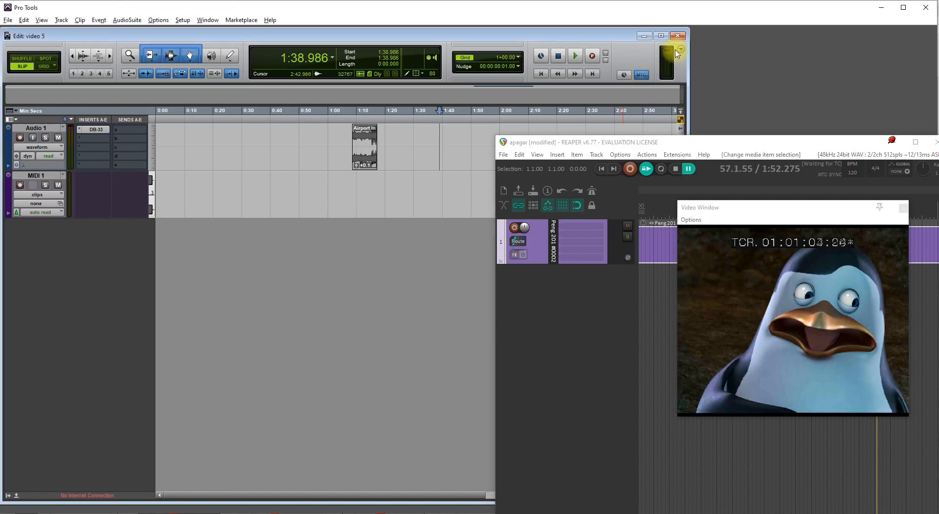
# Add the Synchronization section to the Edit window toolbar via the toolbar menu
pyautogui.click(680, 48)
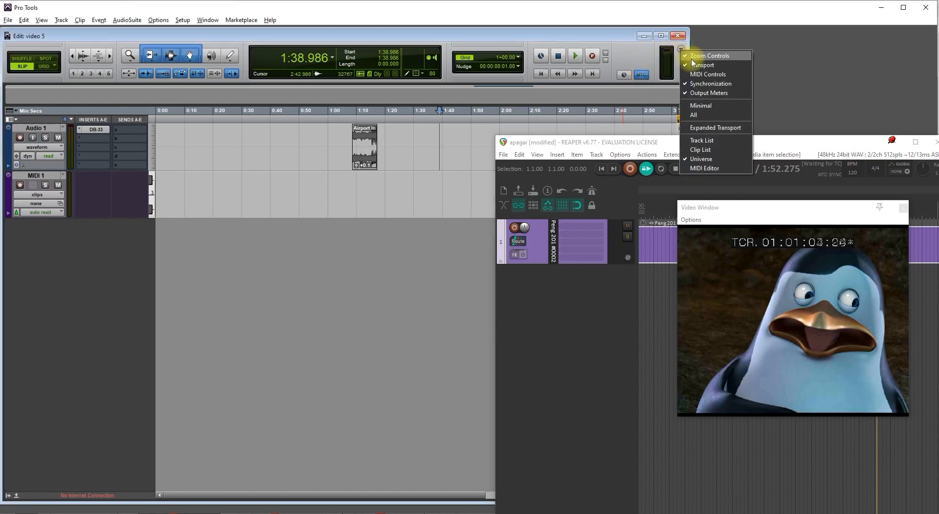
pyautogui.moveTo(705, 90)
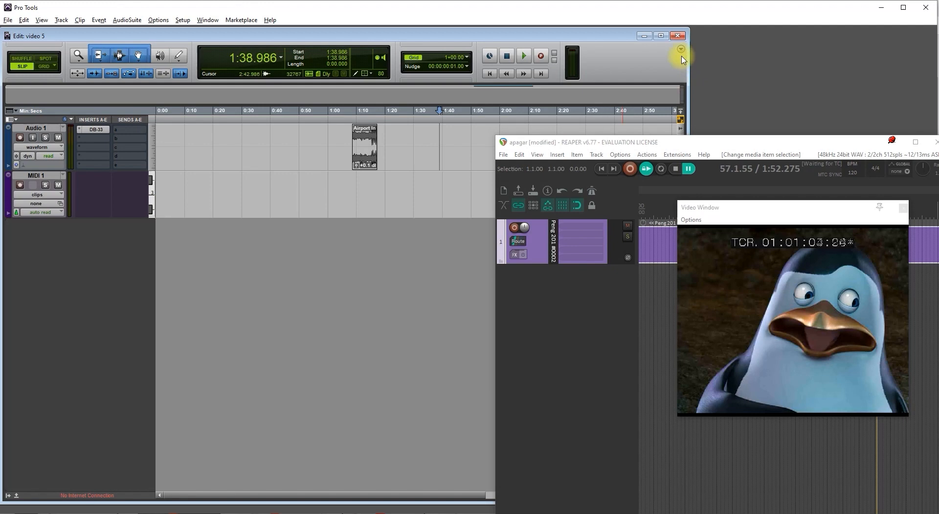
pyautogui.click(680, 49)
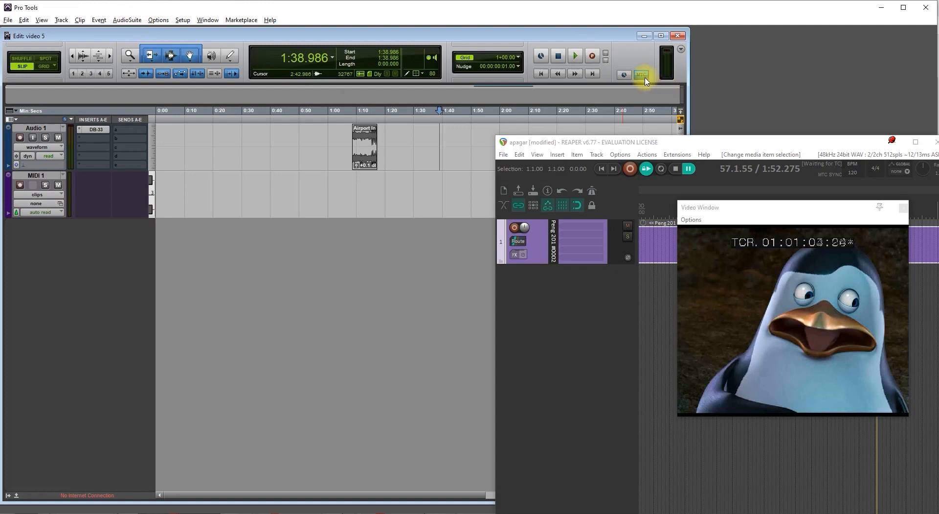
# In Setup > Peripherals Synchronization, set the MTC Generator Port to loopMIDI Port
pyautogui.click(182, 20)
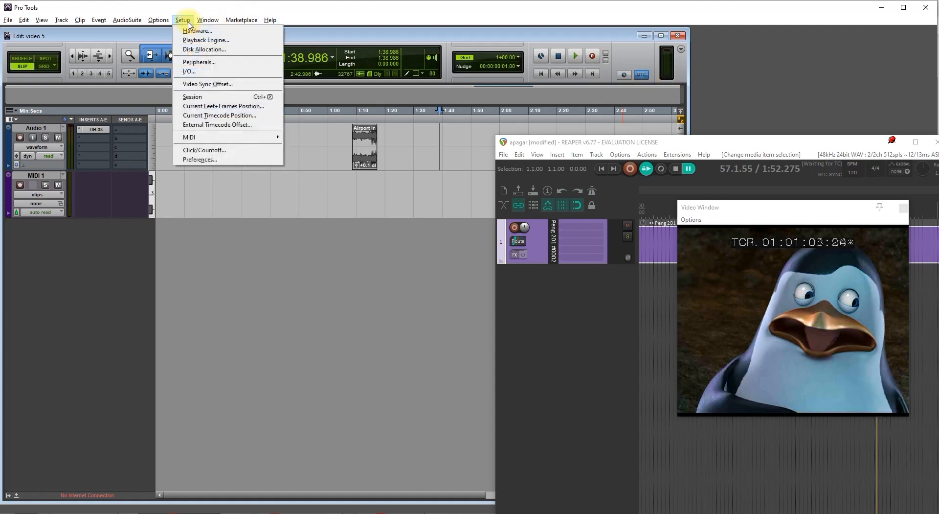
pyautogui.moveTo(200, 66)
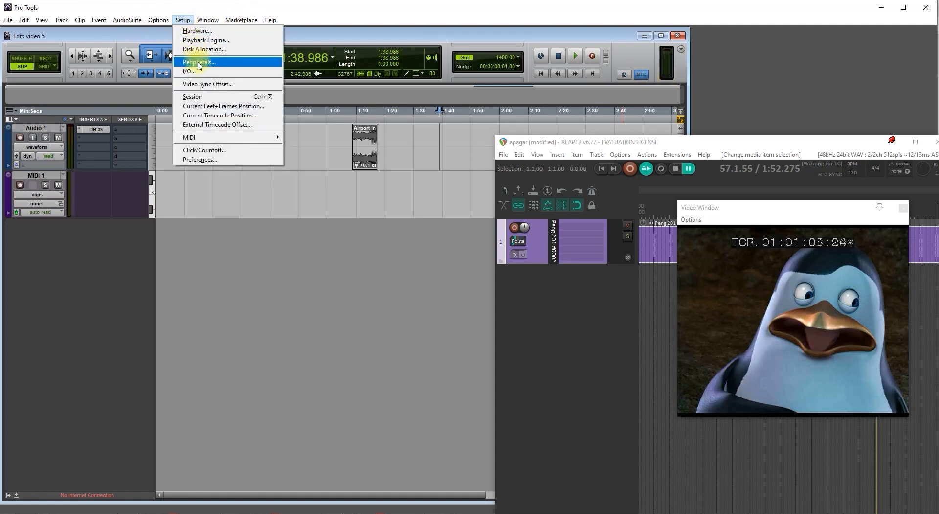
pyautogui.click(198, 62)
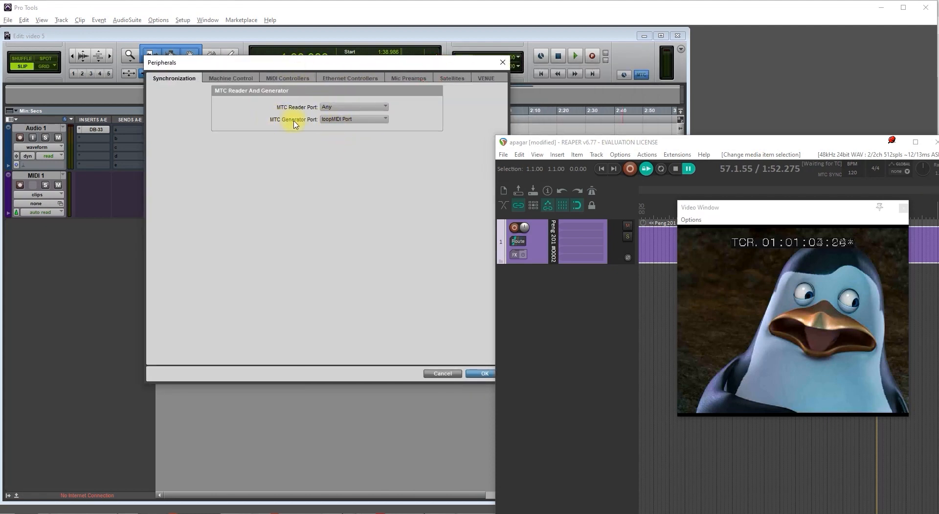
pyautogui.click(354, 118)
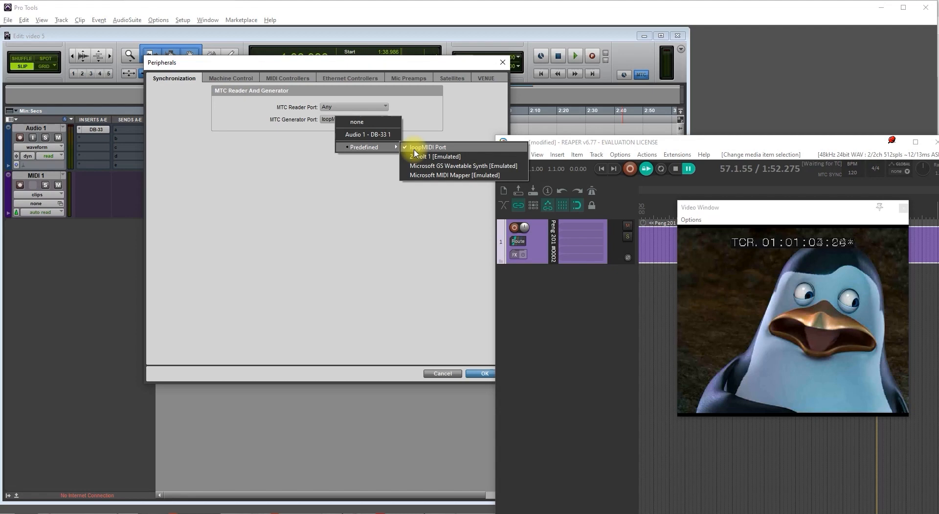
pyautogui.click(427, 147)
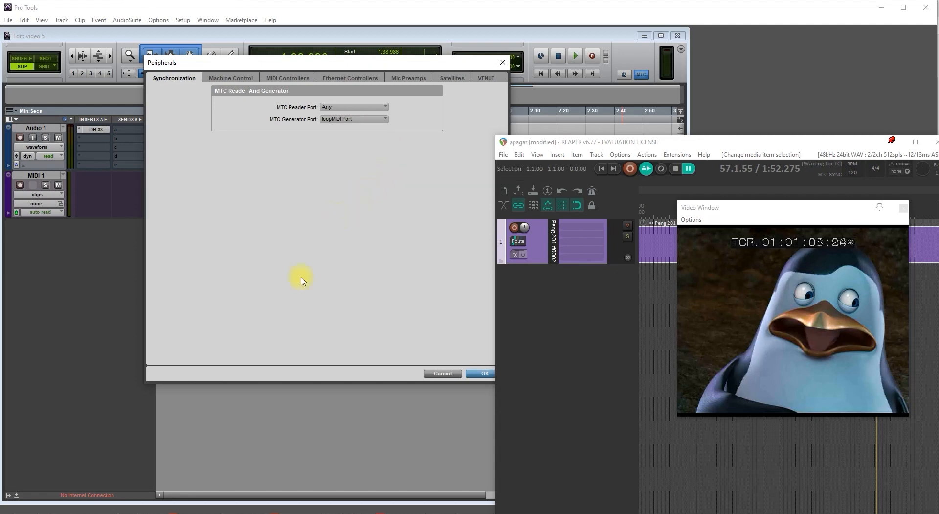
pyautogui.moveTo(203, 433)
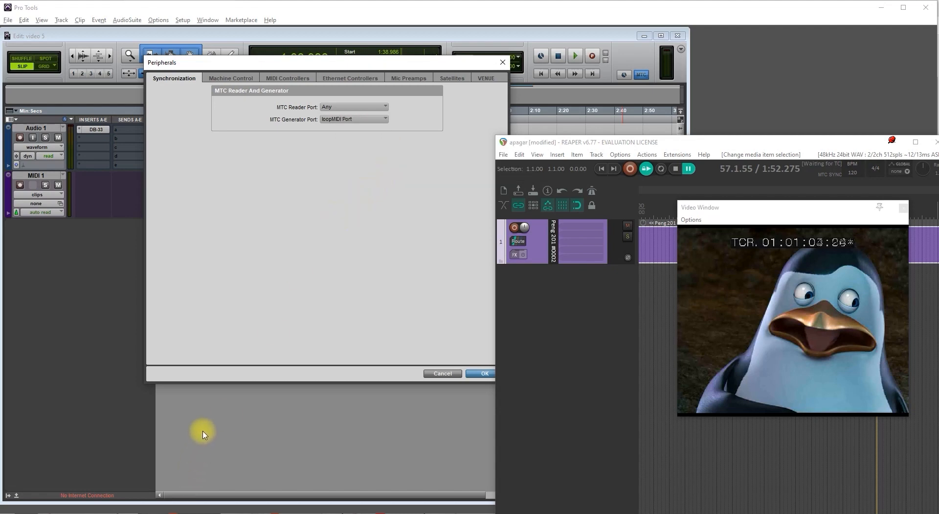
pyautogui.moveTo(741, 146)
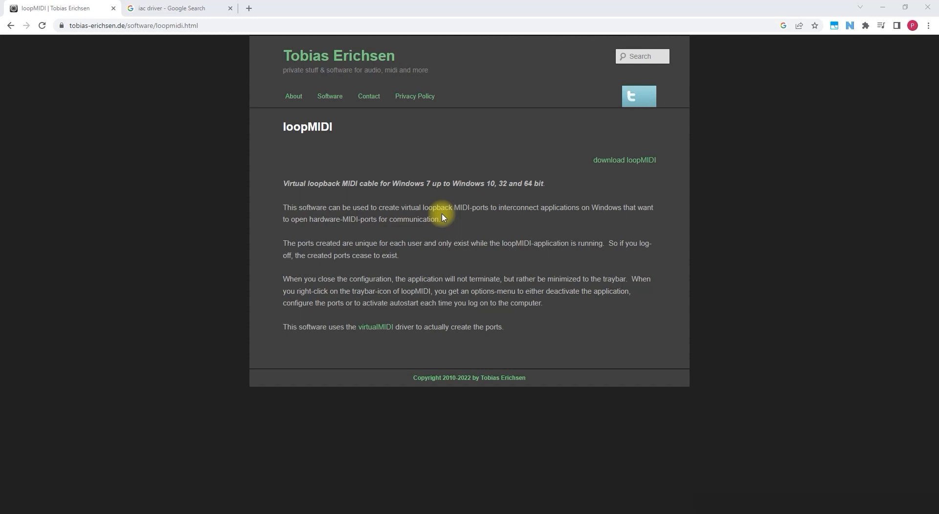
pyautogui.moveTo(637, 162)
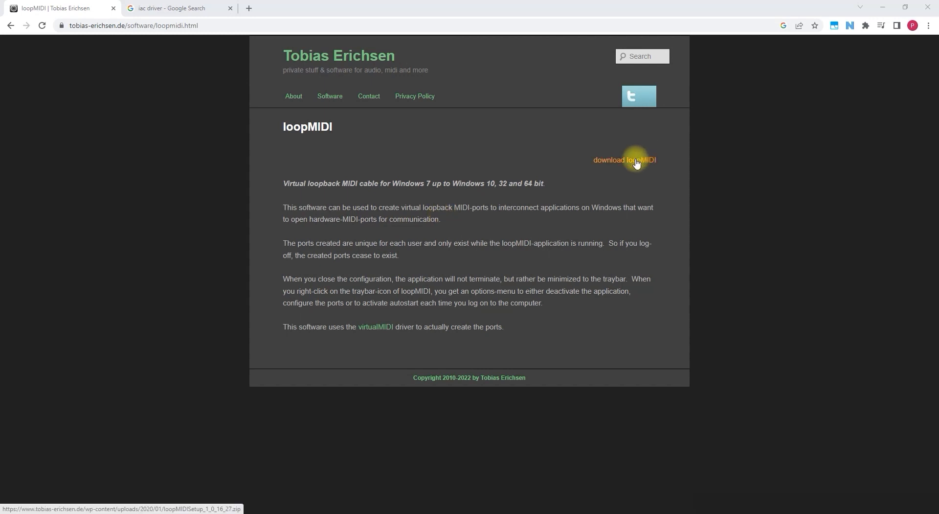
# Download the loopMIDI installer zip and open the archive from Chrome's download bar
pyautogui.click(637, 161)
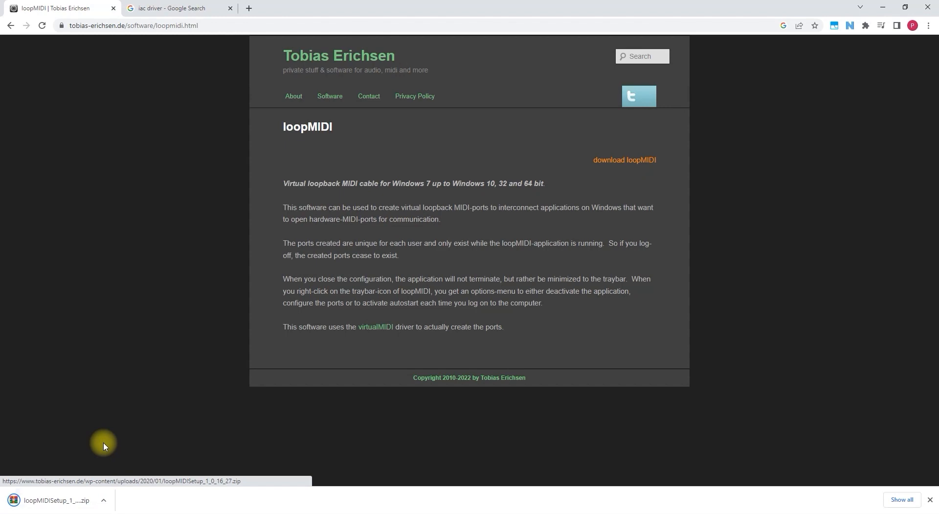
pyautogui.click(54, 498)
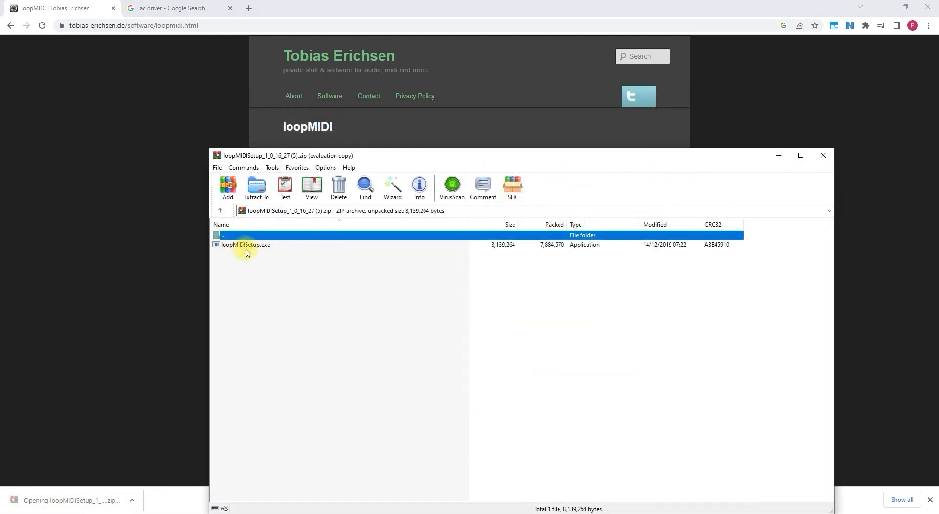
# Run loopMIDISetup.exe, accept the license, install, and launch loopMIDI showing loopMIDI Port
pyautogui.doubleClick(244, 245)
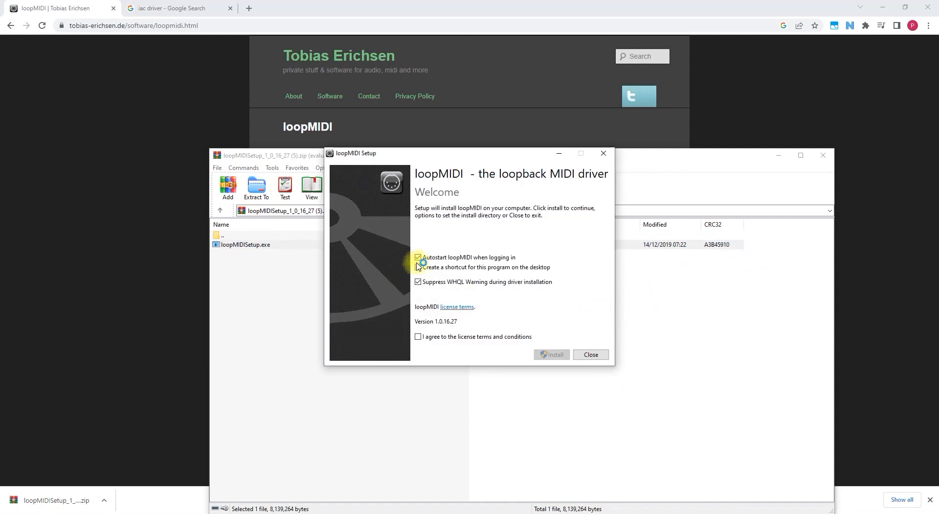
pyautogui.click(419, 267)
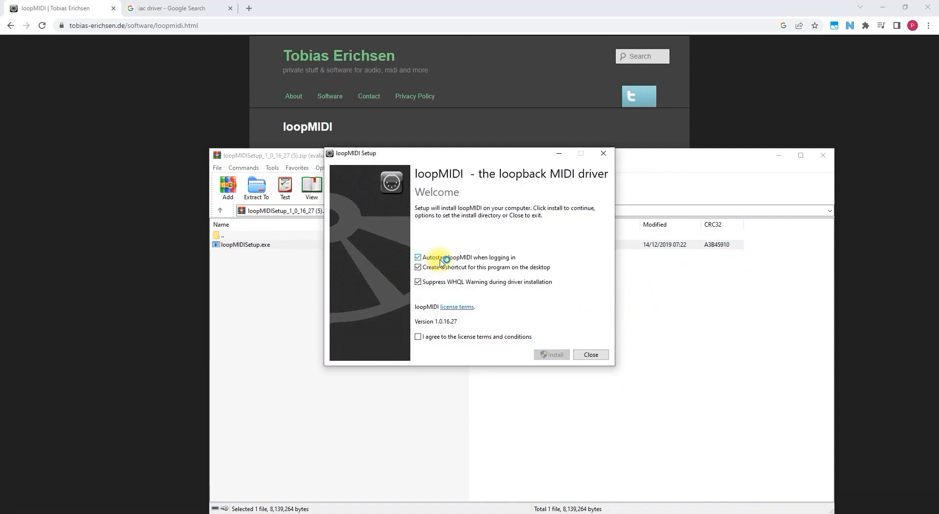
pyautogui.moveTo(546, 288)
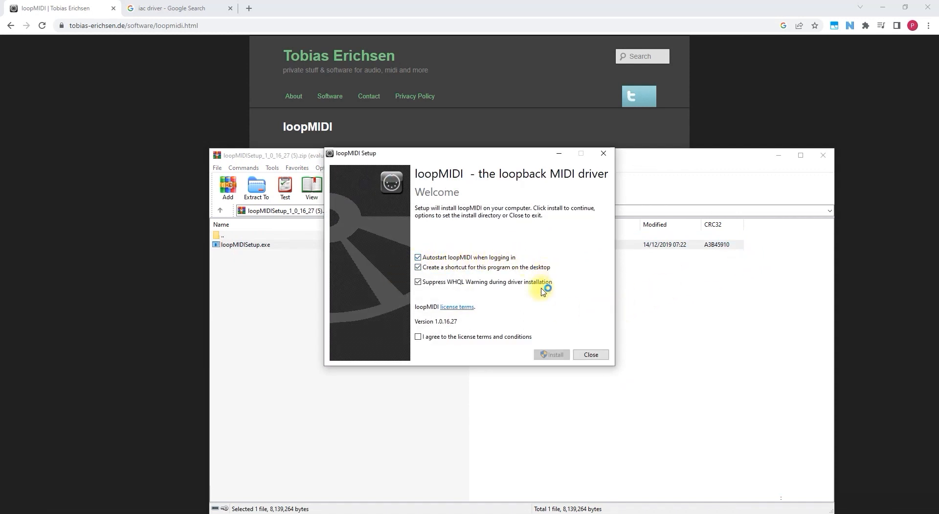
pyautogui.moveTo(467, 342)
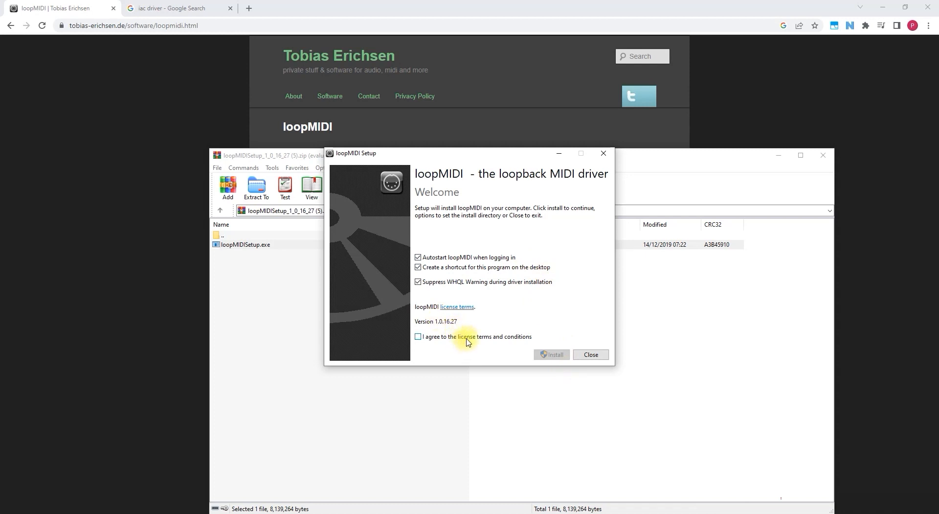
pyautogui.click(418, 336)
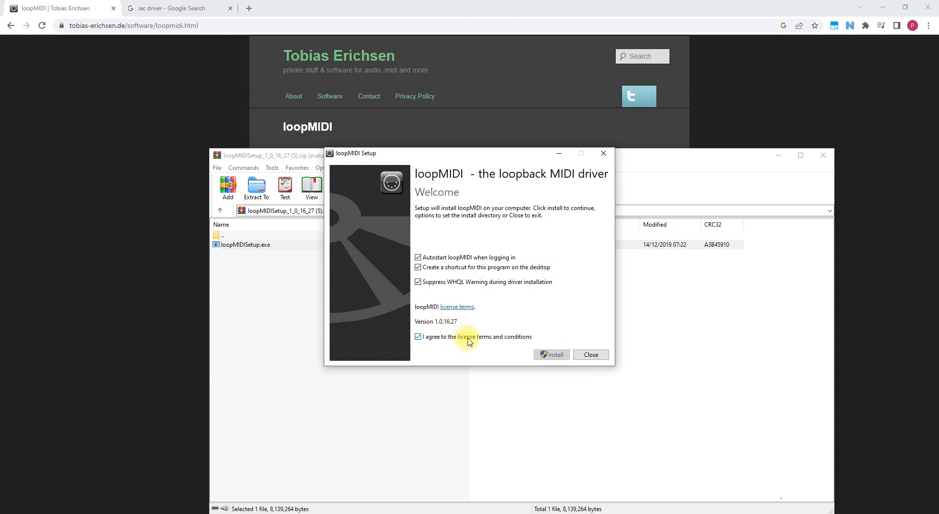
pyautogui.click(552, 354)
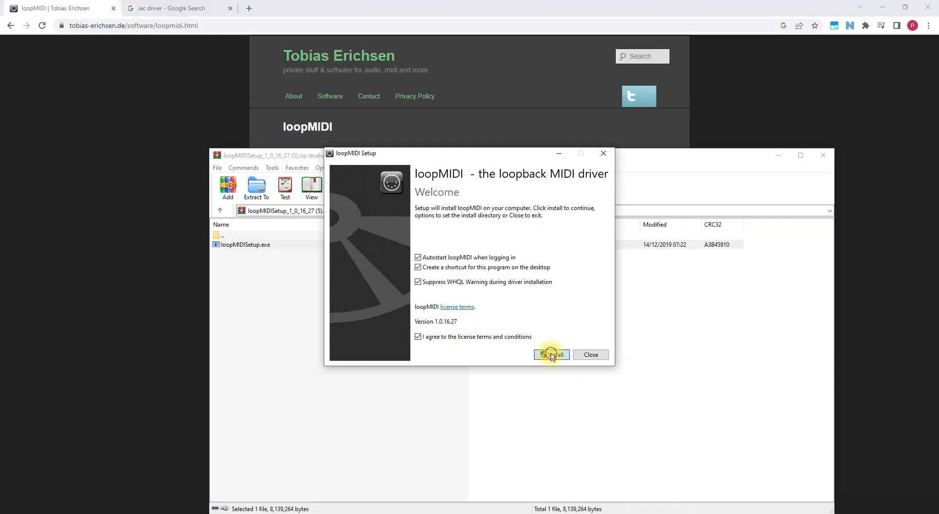
pyautogui.click(552, 355)
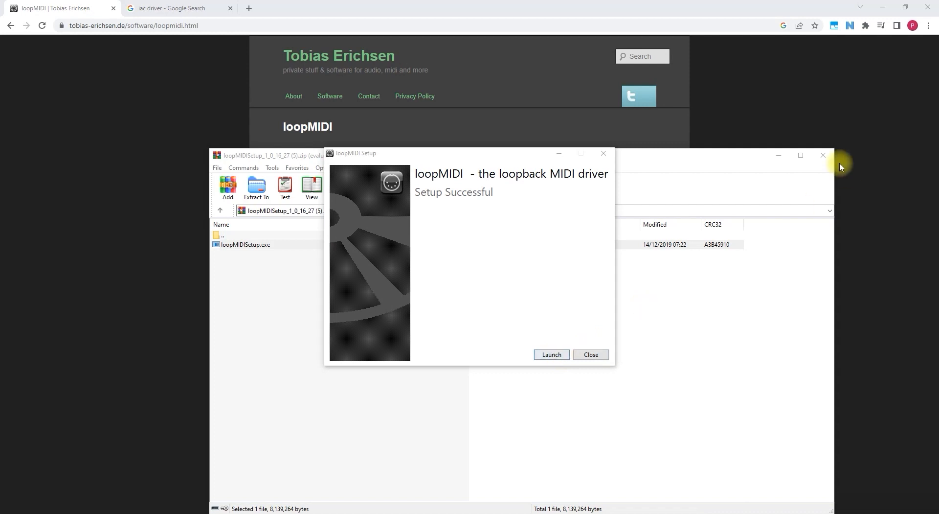
pyautogui.click(552, 355)
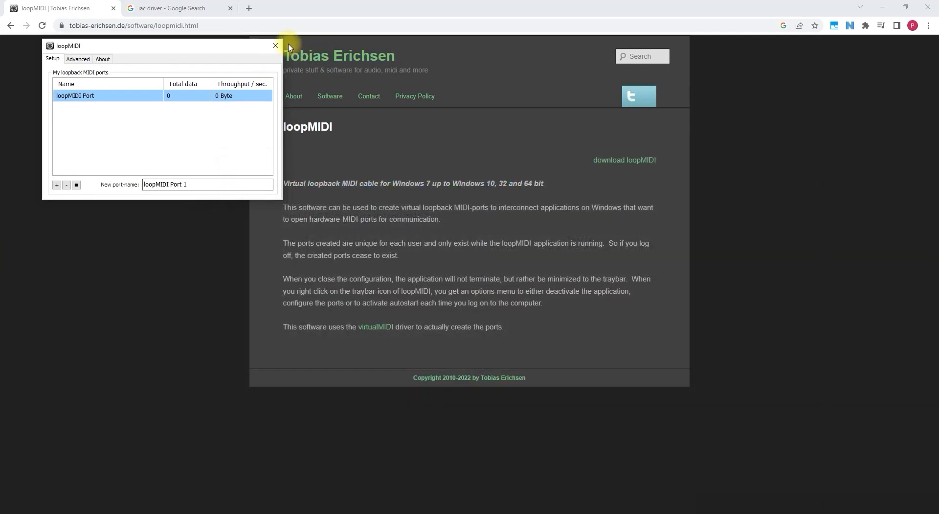
pyautogui.click(276, 45)
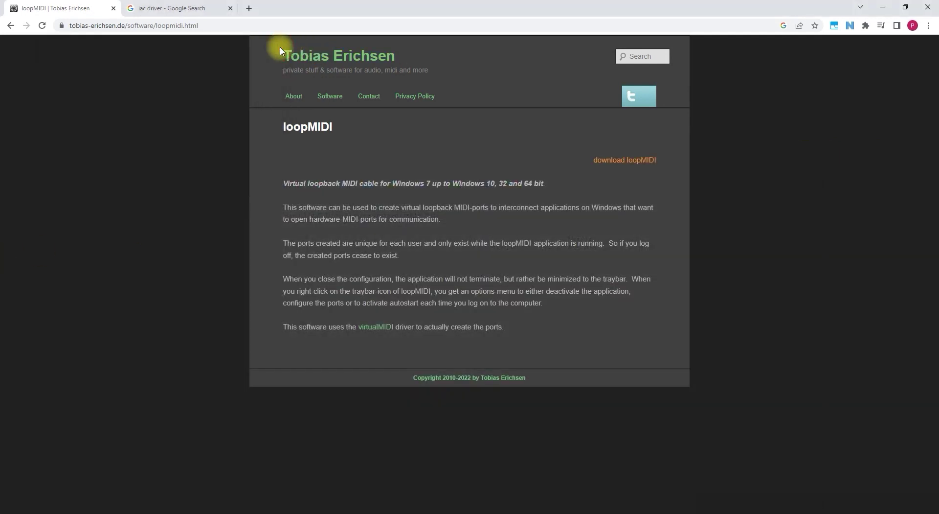
# Preview the Ableton, Apple Community and hear and know IAC Driver screenshots in Google Images
pyautogui.click(177, 8)
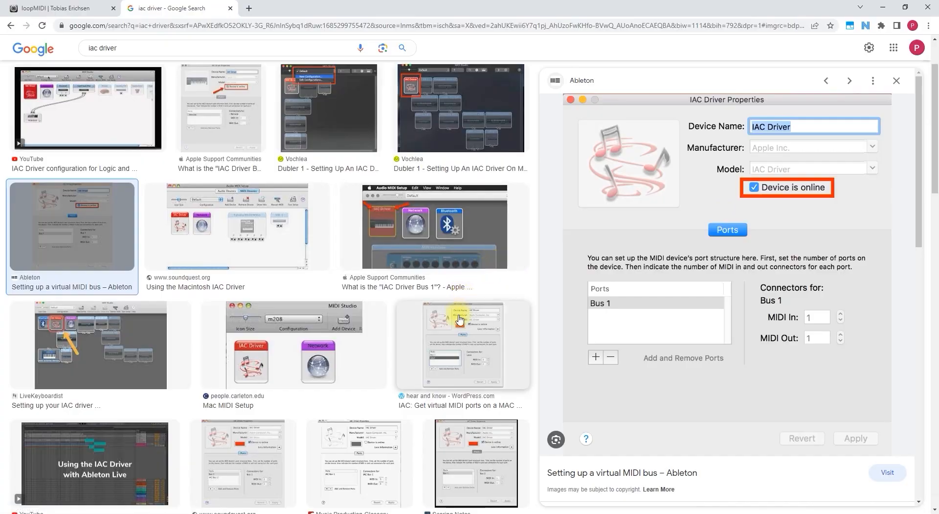
pyautogui.scroll(-3)
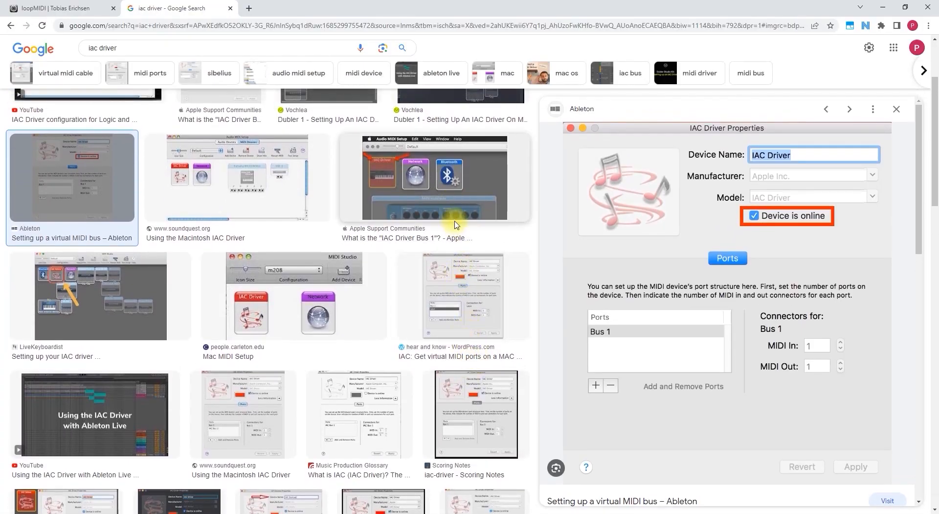
pyautogui.click(435, 178)
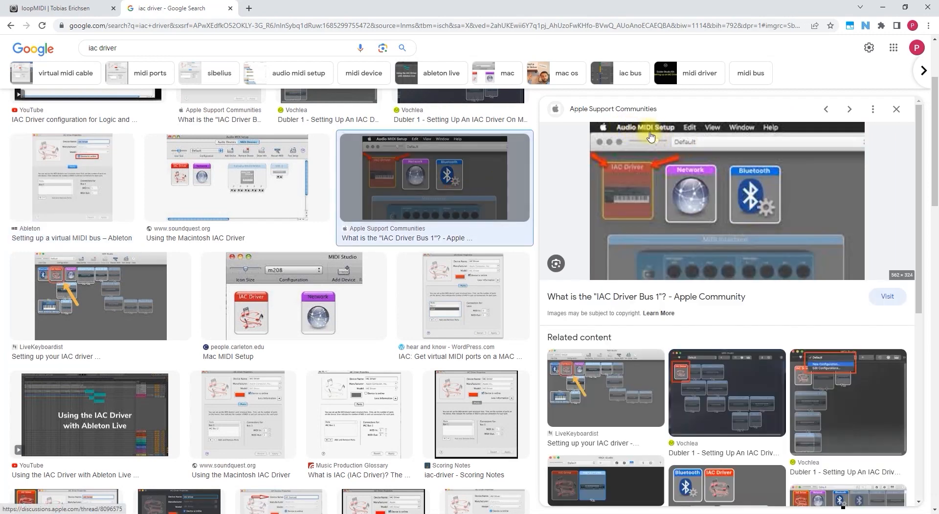
pyautogui.moveTo(278, 383)
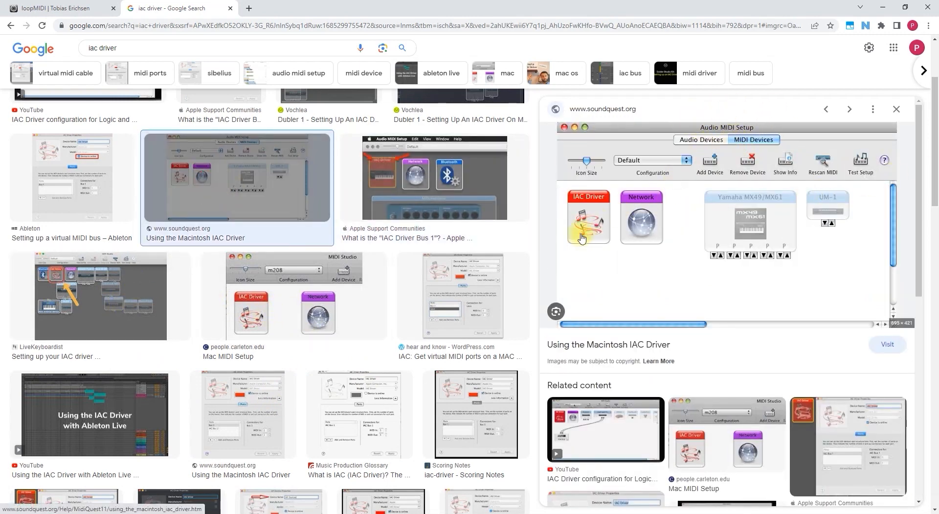
pyautogui.moveTo(583, 210)
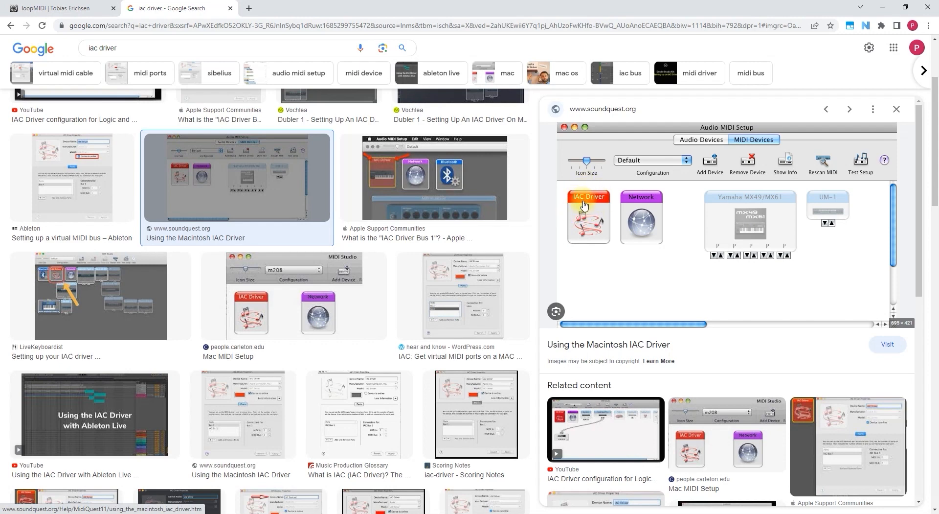
pyautogui.moveTo(582, 227)
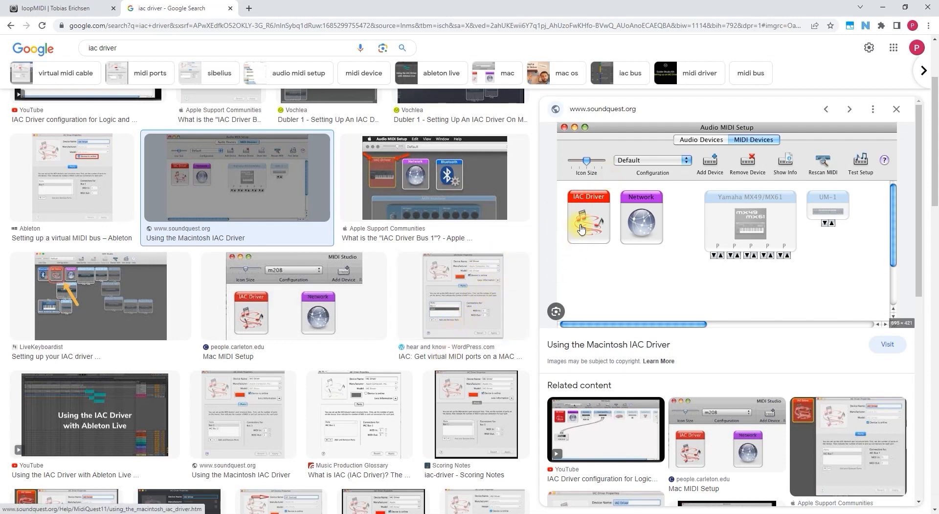
pyautogui.click(464, 295)
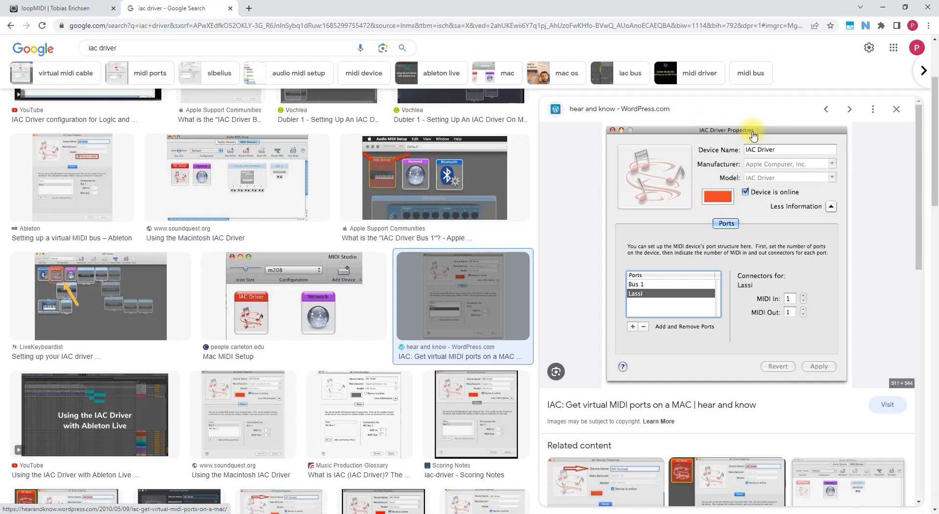
pyautogui.moveTo(681, 178)
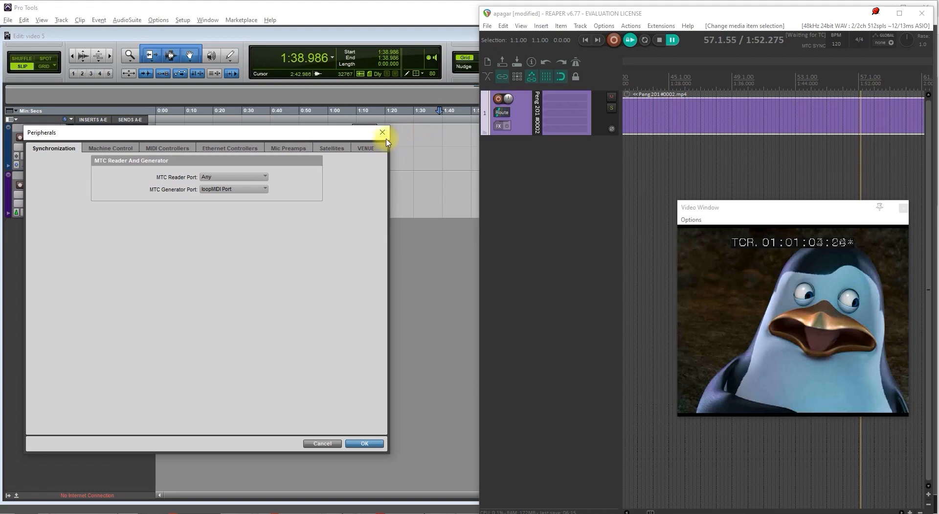
# Close Peripherals, then in REAPER's MIDI Devices preferences verify loopMIDI Port input is enabled
pyautogui.click(382, 132)
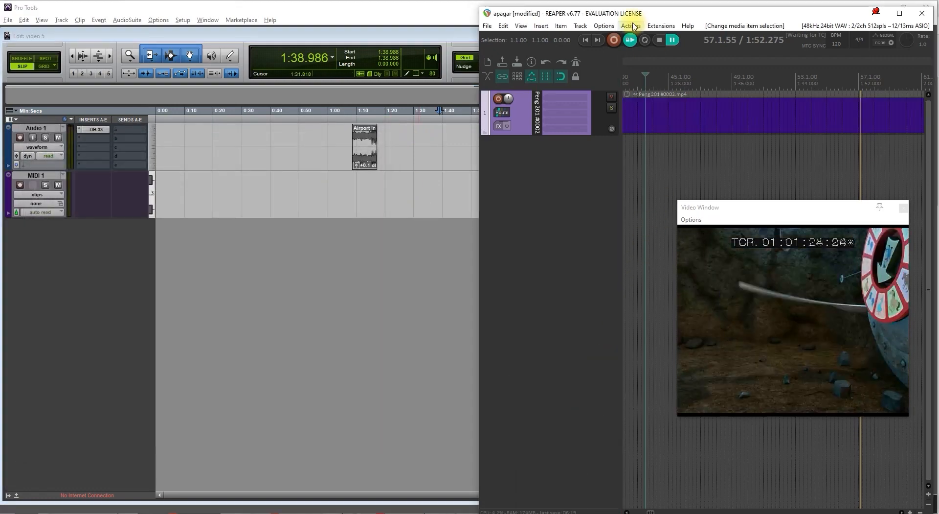
pyautogui.click(604, 26)
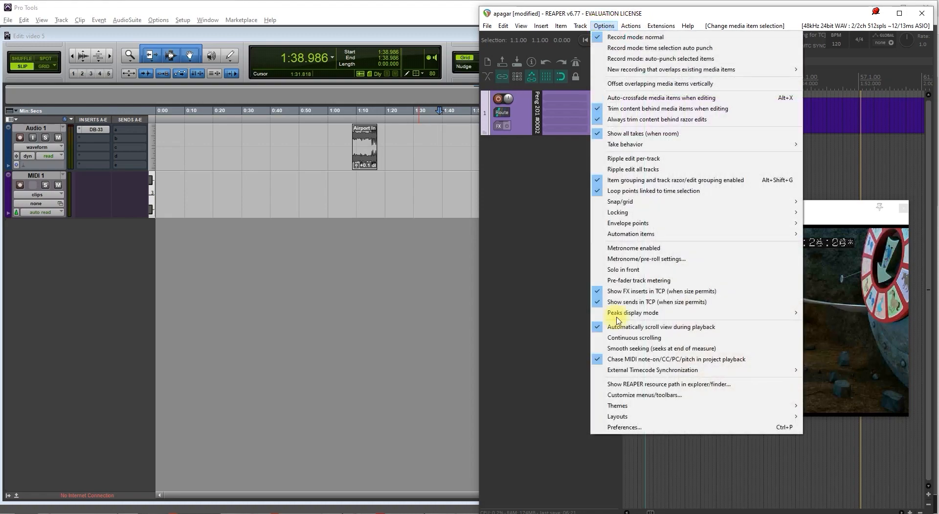
pyautogui.moveTo(668, 108)
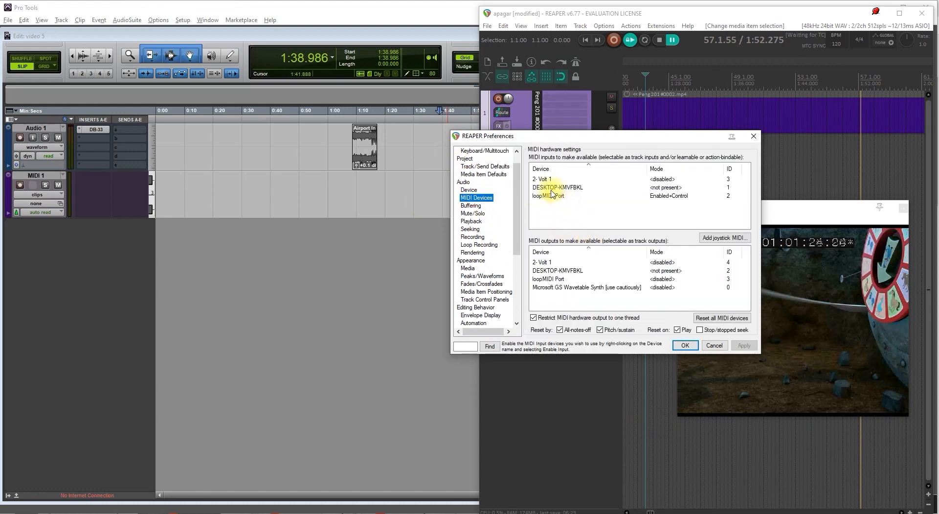
pyautogui.click(549, 187)
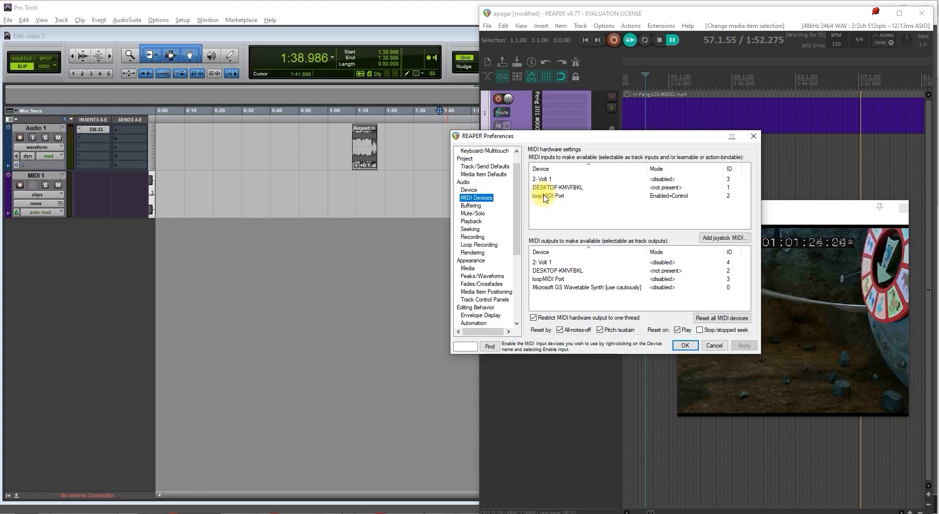
pyautogui.rightClick(548, 196)
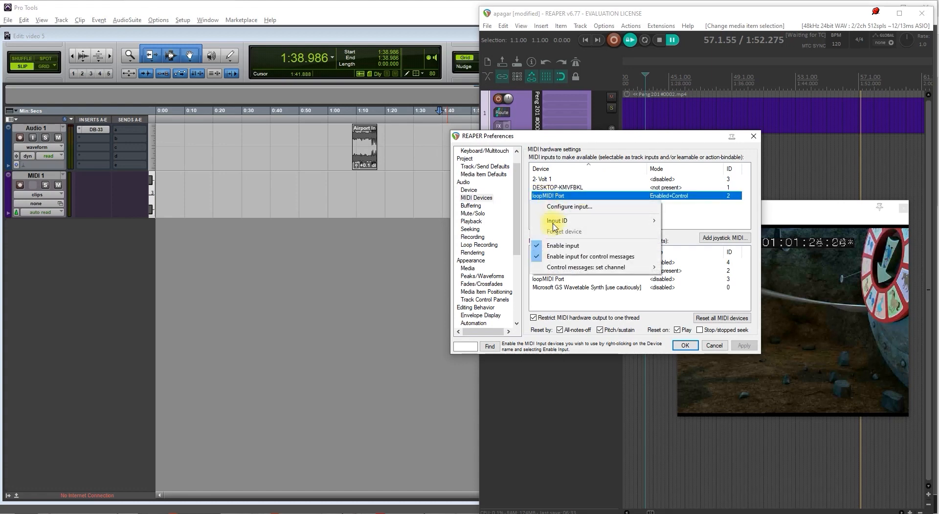
pyautogui.moveTo(575, 256)
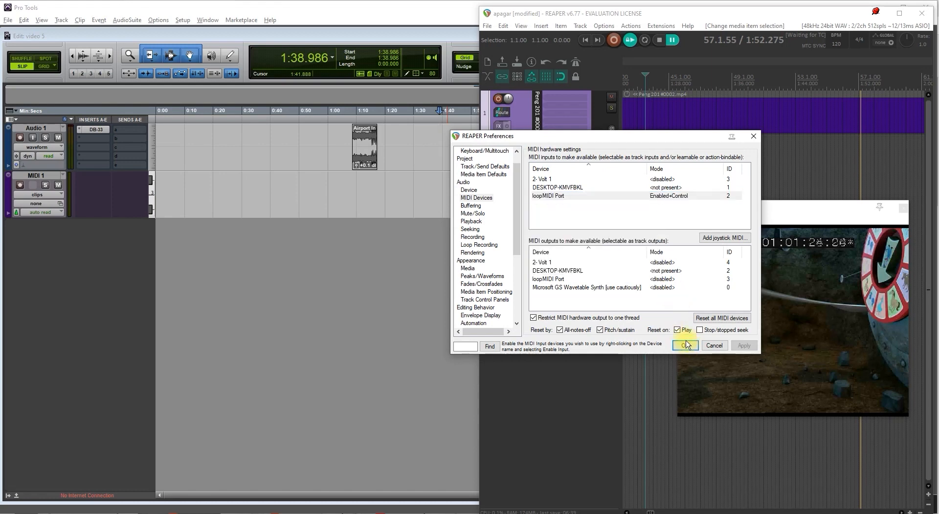
# Enable REAPER external timecode sync using MTC: loopMIDI Port as input, then close the dialog
pyautogui.click(686, 345)
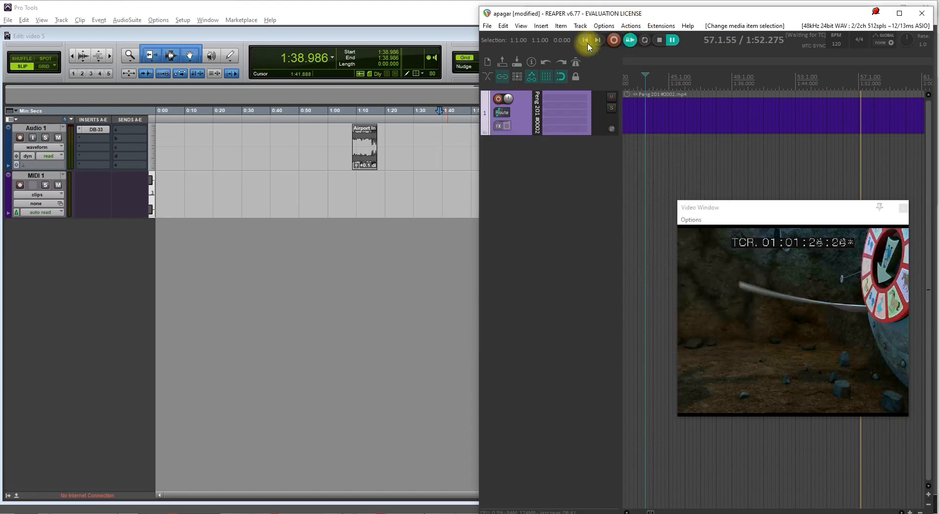
pyautogui.moveTo(630, 40)
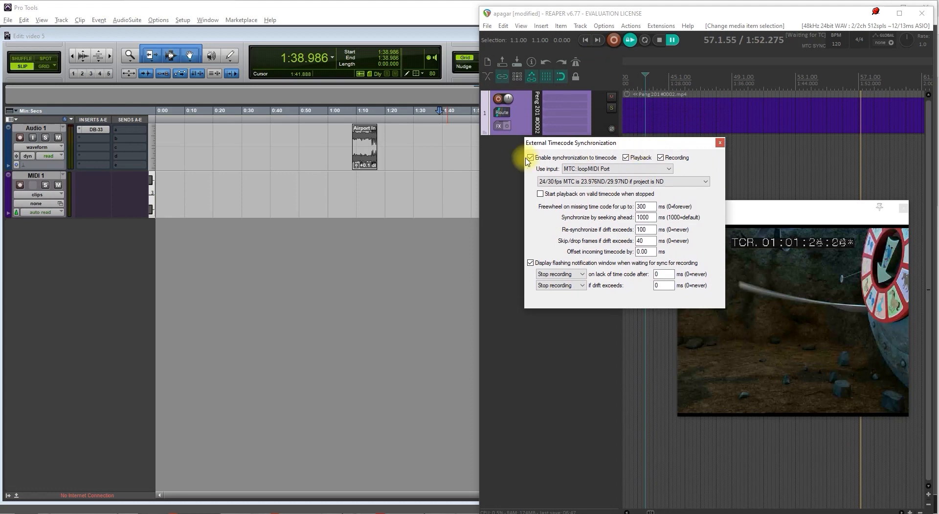
pyautogui.click(530, 157)
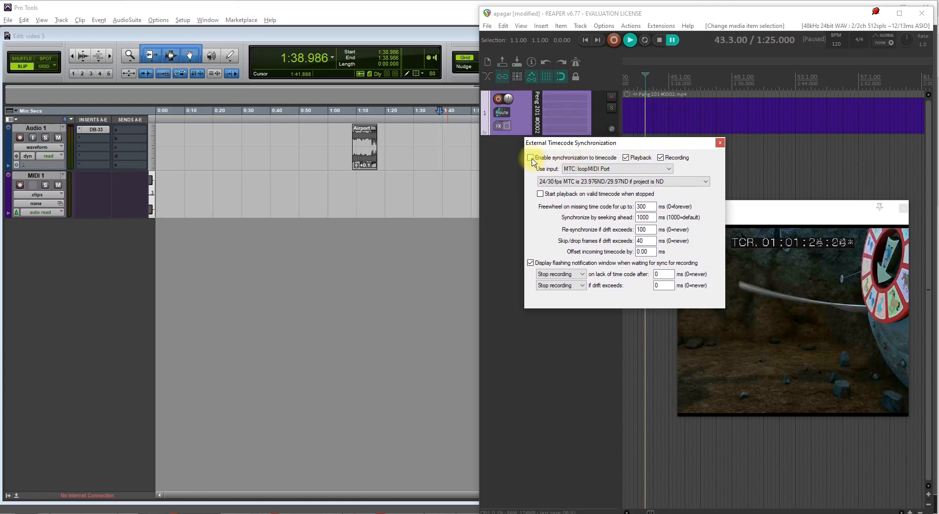
pyautogui.click(530, 156)
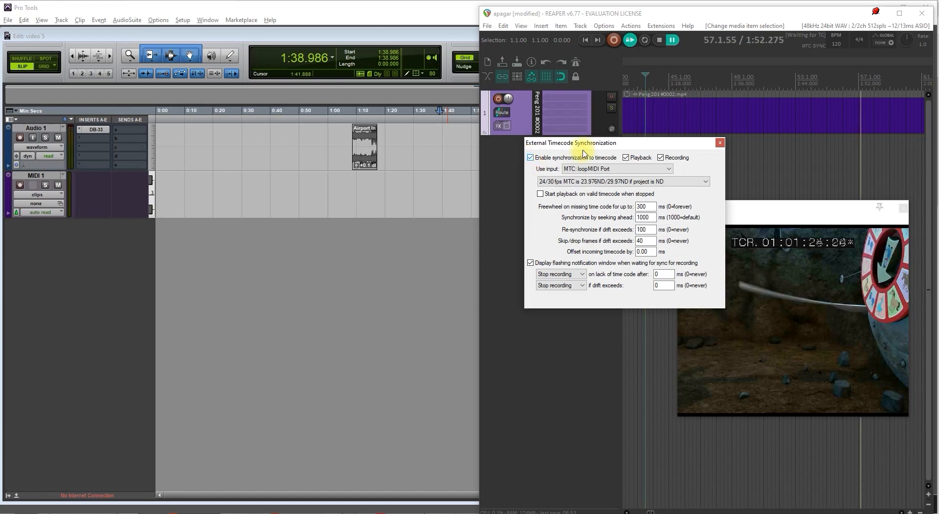
pyautogui.click(617, 168)
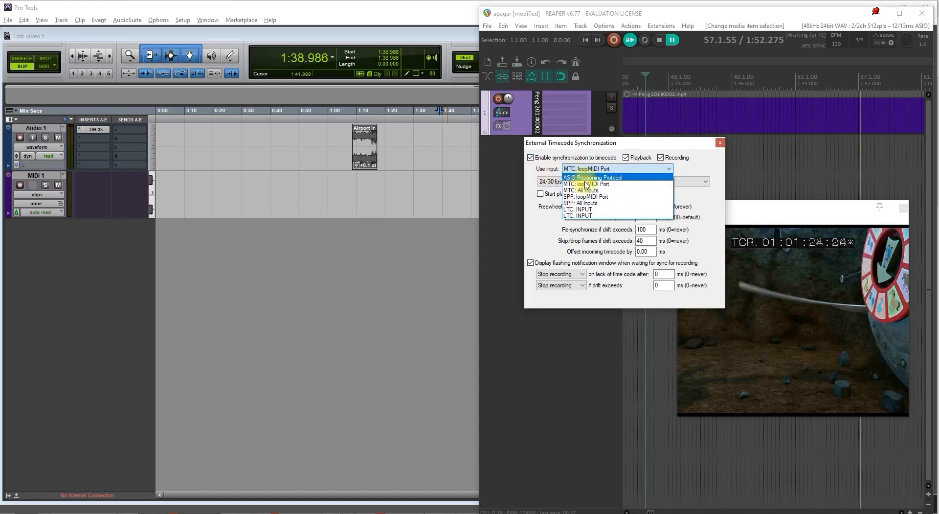
pyautogui.moveTo(586, 187)
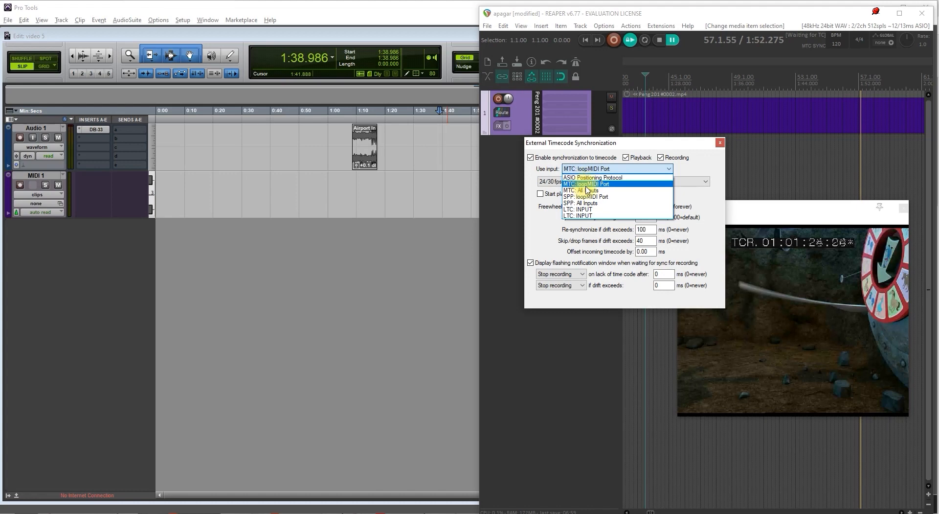
pyautogui.click(586, 183)
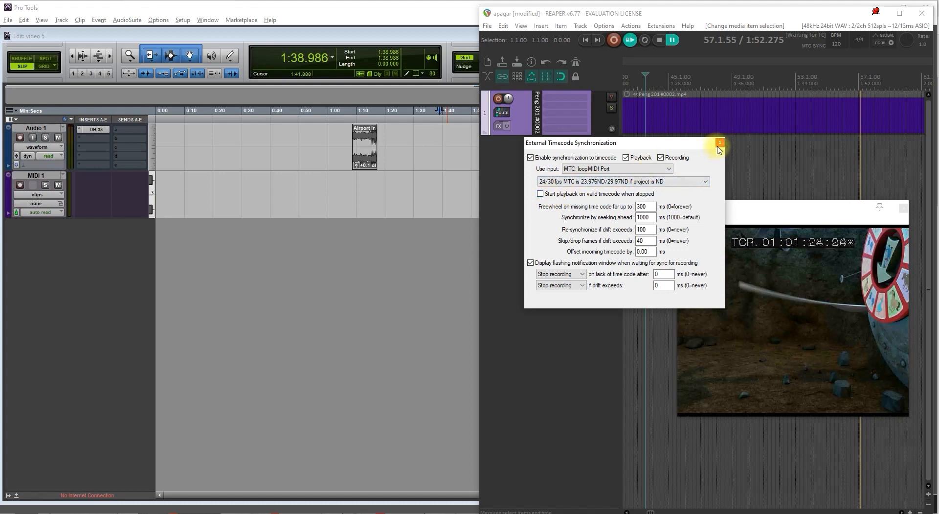
pyautogui.click(720, 141)
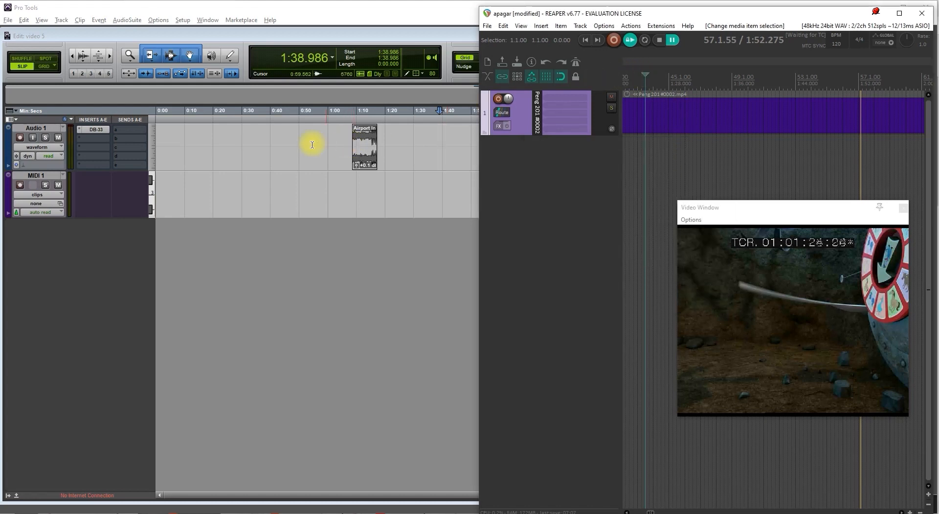
# Place the Pro Tools play position near 0:55 and confirm REAPER chases to about 0:54.8
pyautogui.click(328, 140)
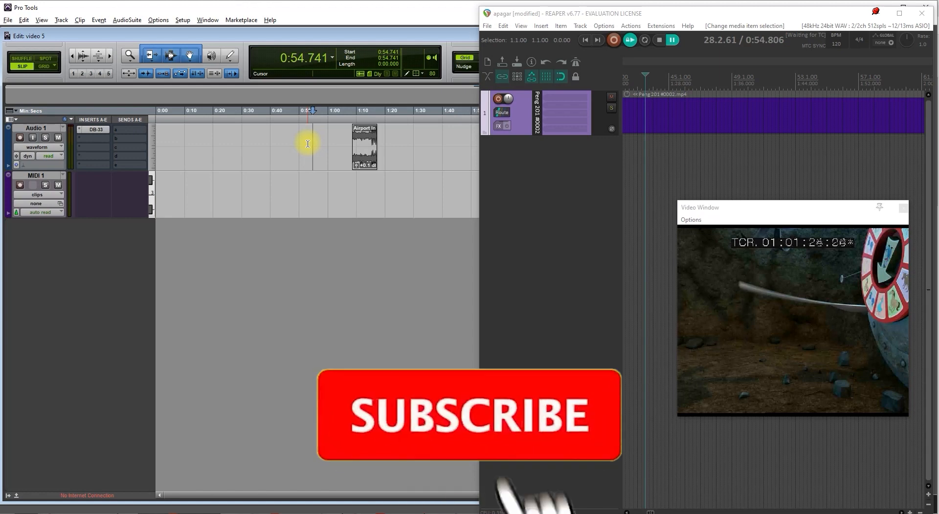
pyautogui.click(466, 415)
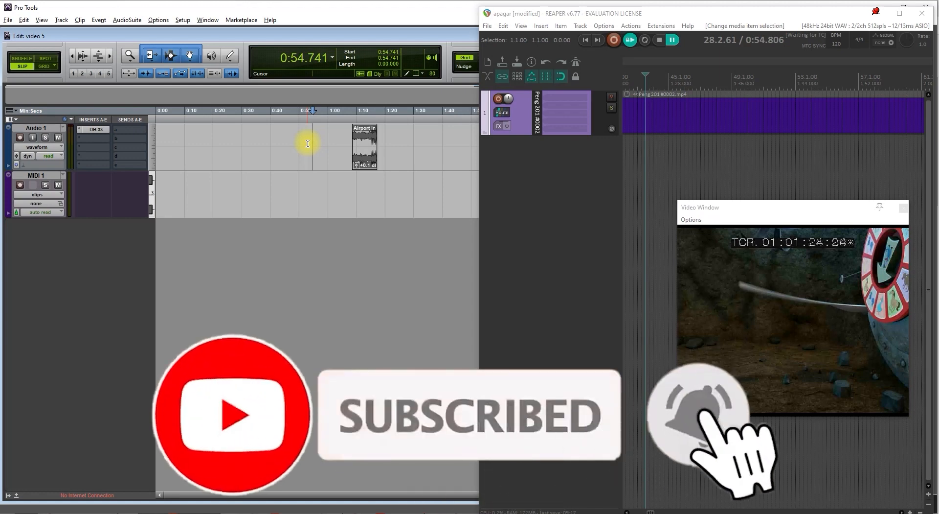